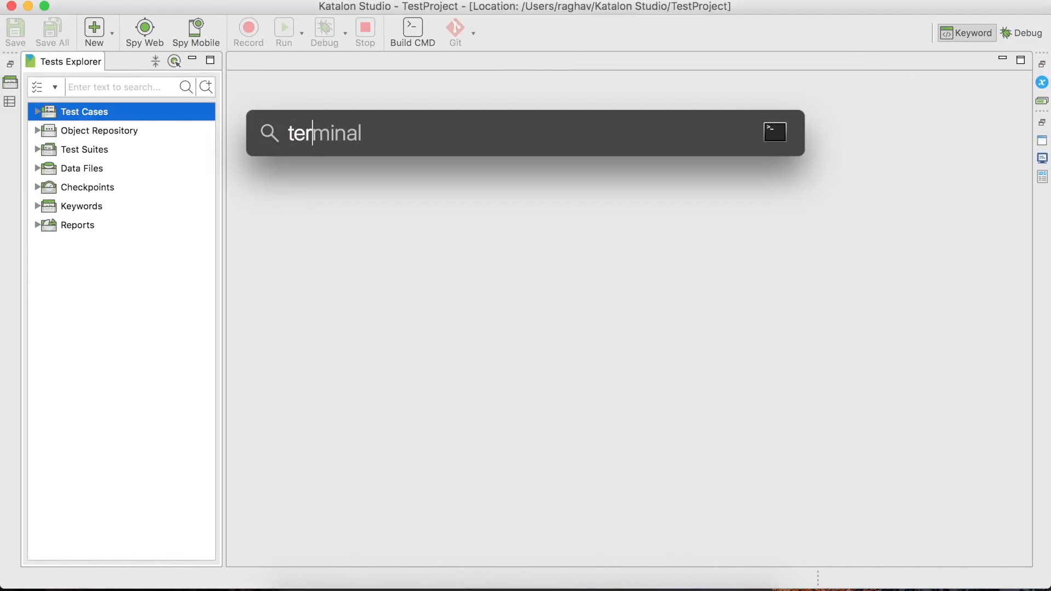
Check java in a new terminal session and bring up the console-mode command generator
left_click(774, 132)
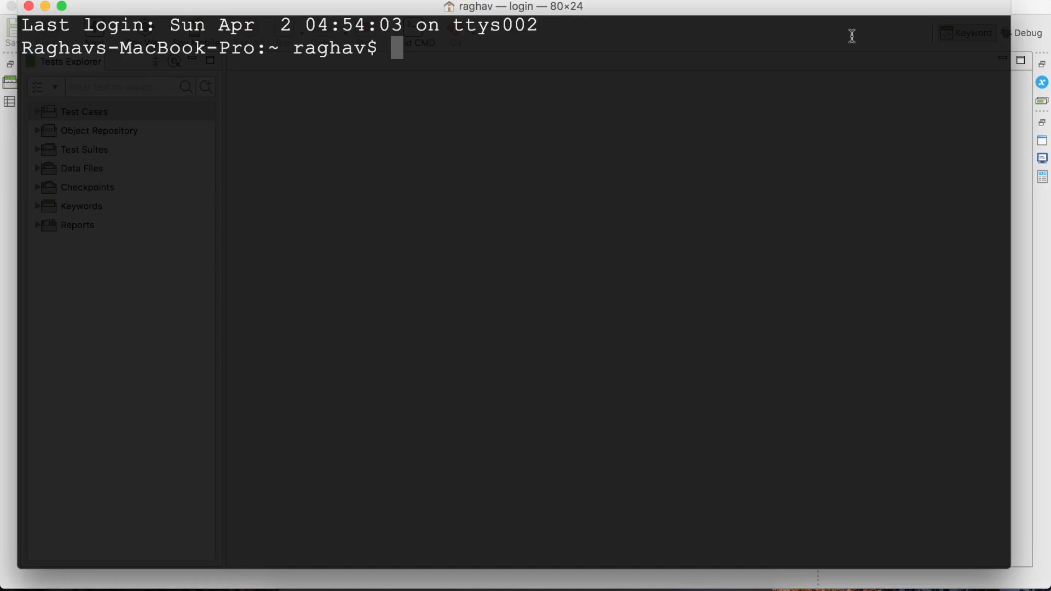
type("java")
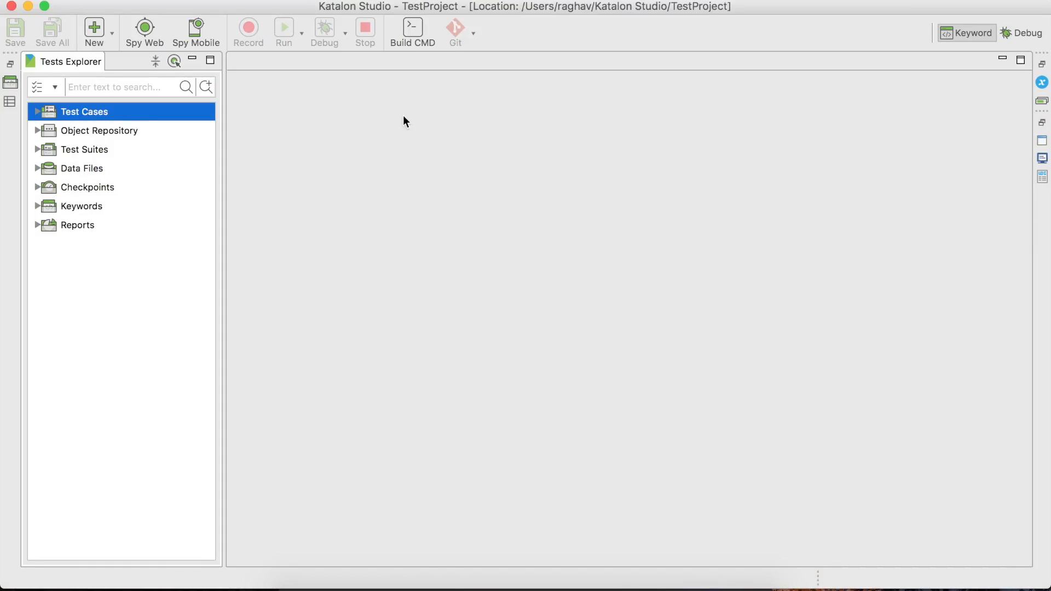
mouse_move(412, 133)
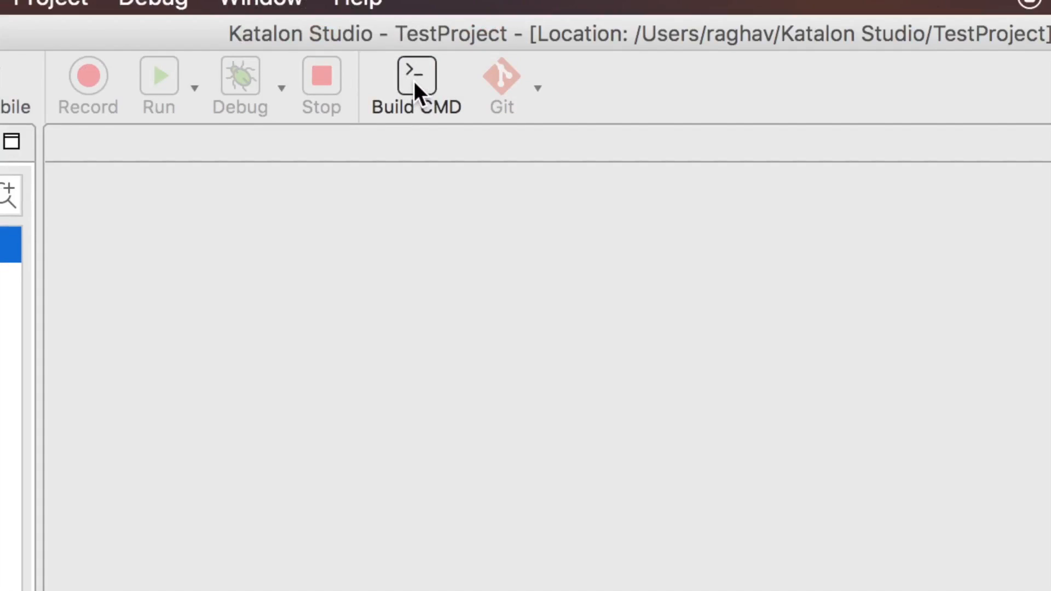
left_click(416, 73)
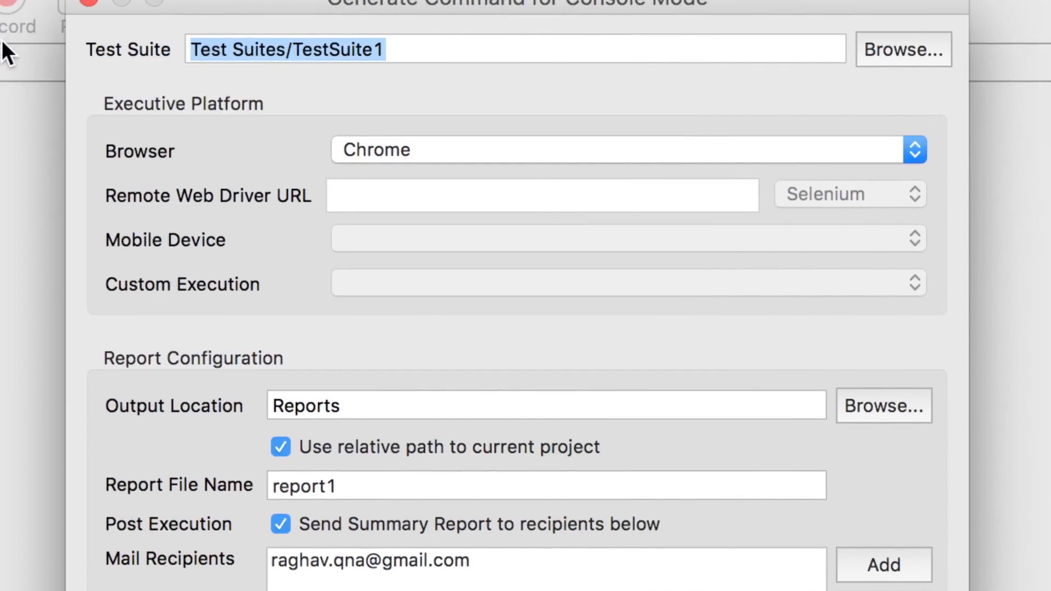
Choose TestSuite1 as the suite to run and keep Chrome as the execution browser
left_click(901, 49)
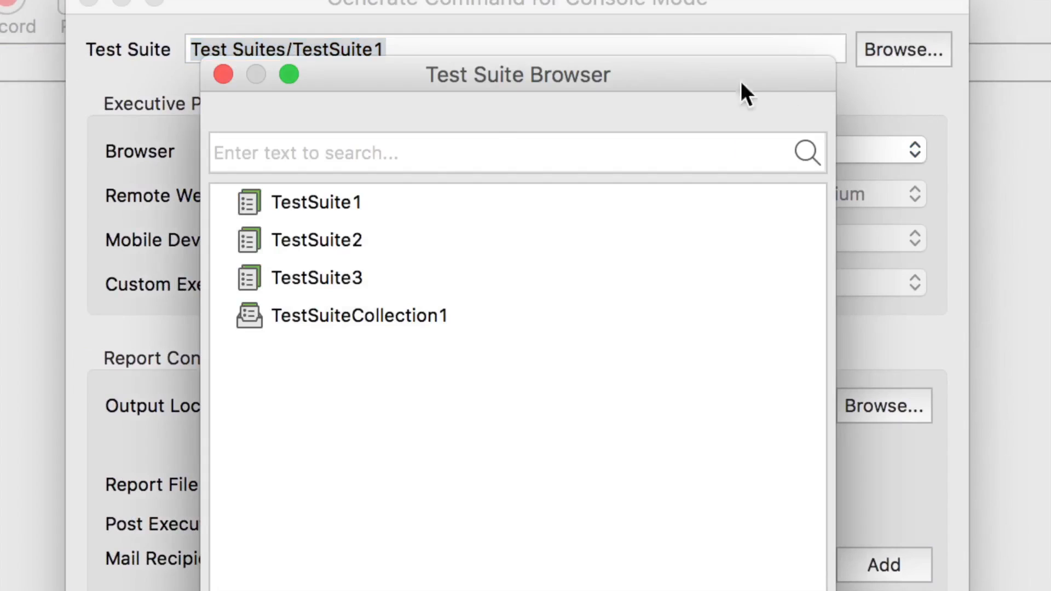
mouse_move(388, 214)
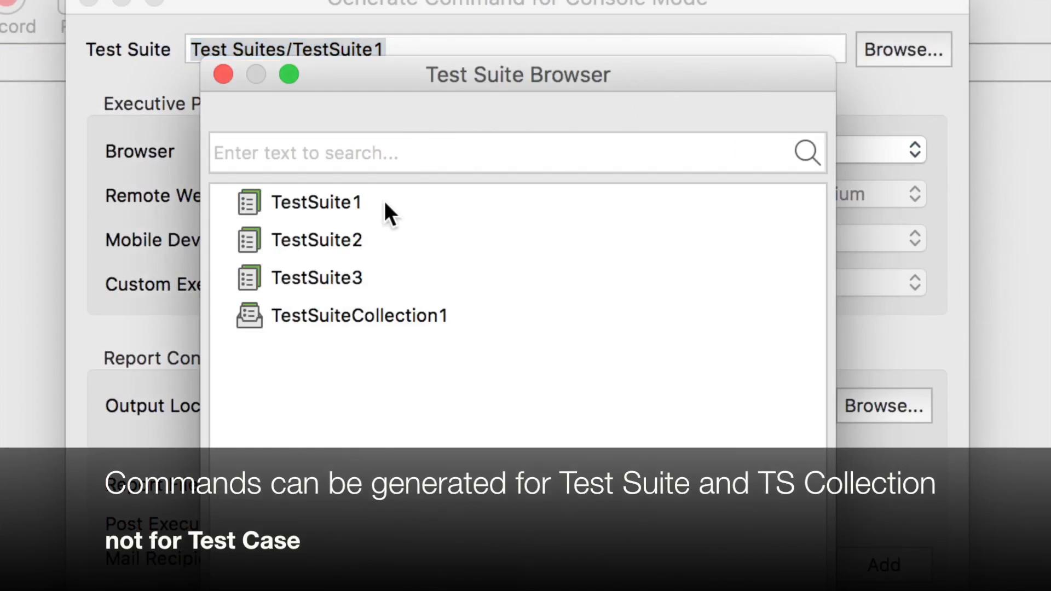
left_click(316, 202)
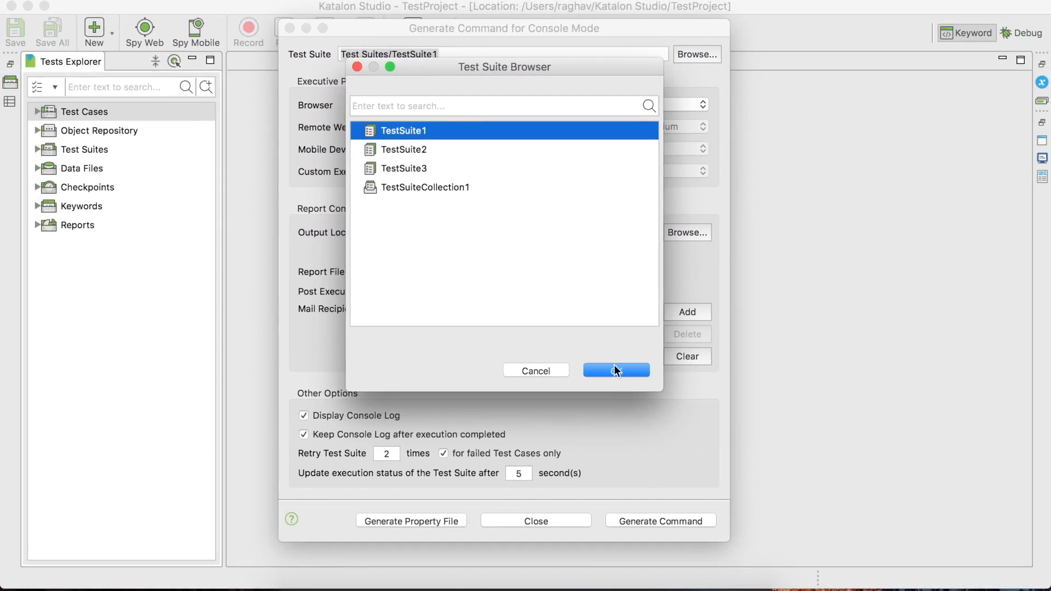
left_click(615, 371)
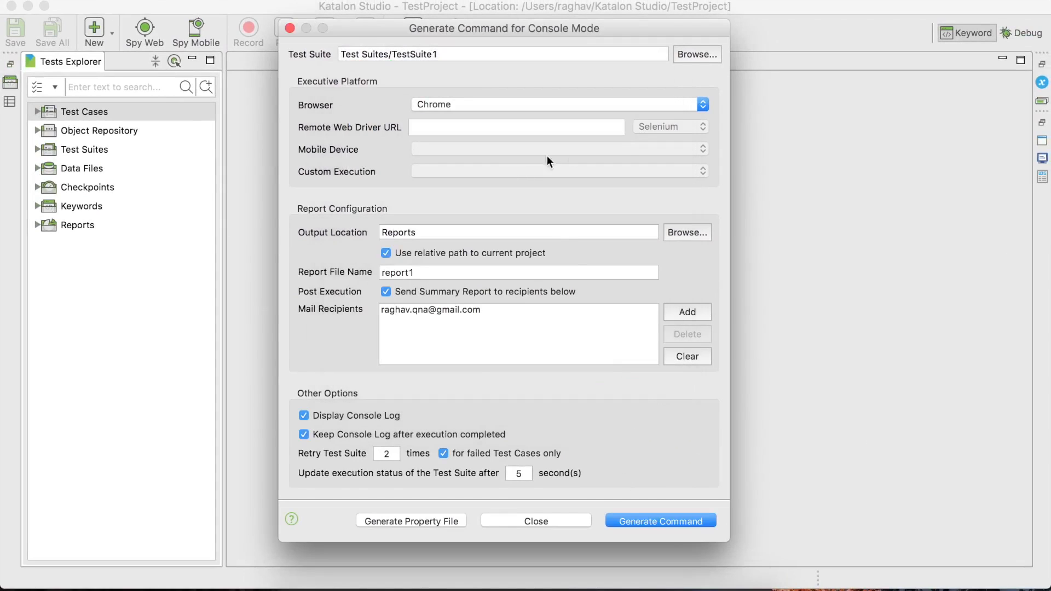
left_click(559, 104)
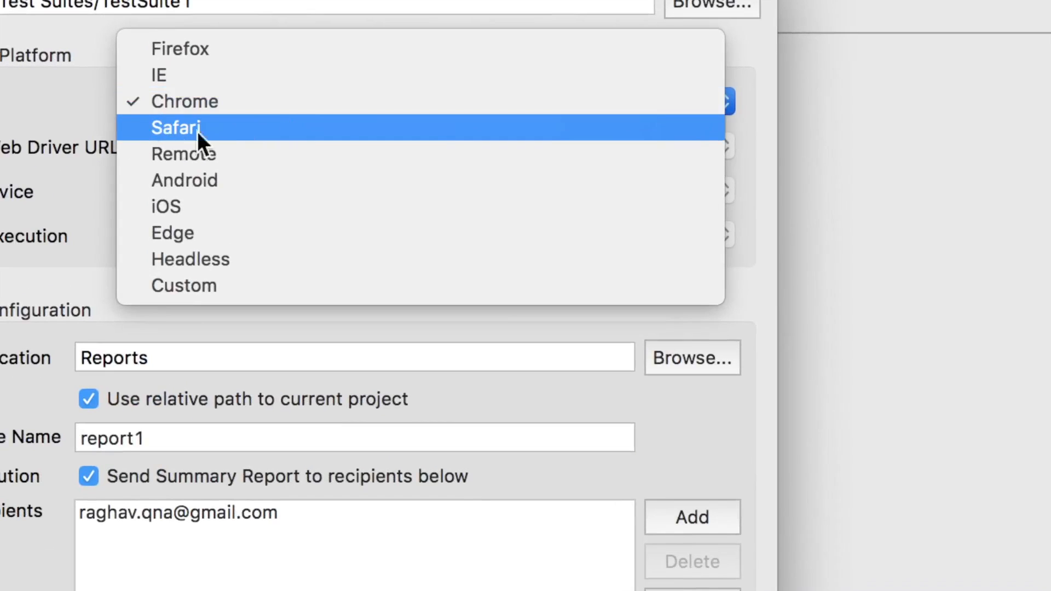
left_click(183, 100)
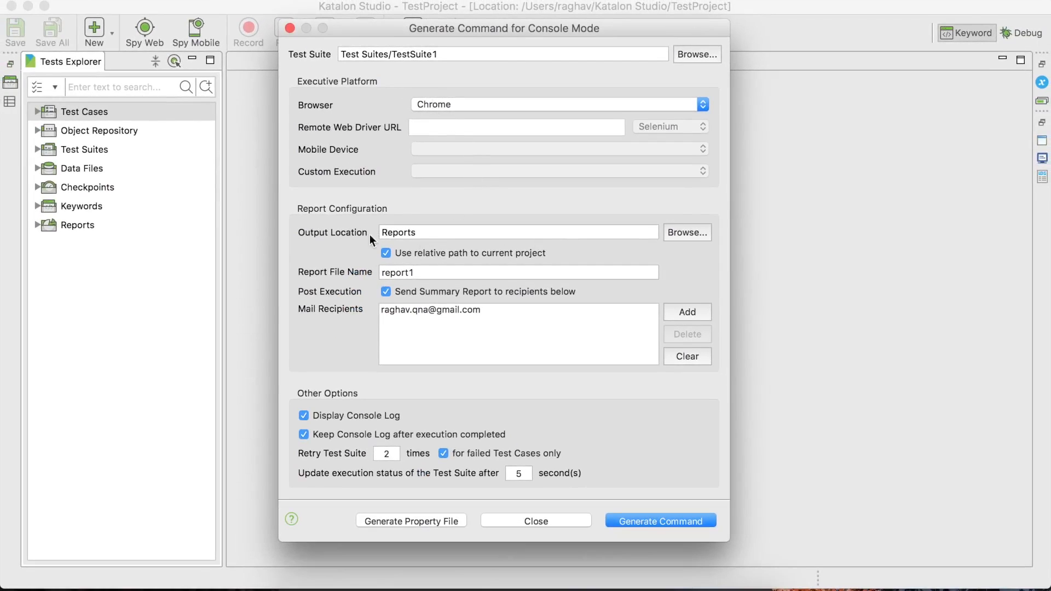
Set the report recipient entry and leave Display Console Log enabled after toggling it
double_click(398, 232)
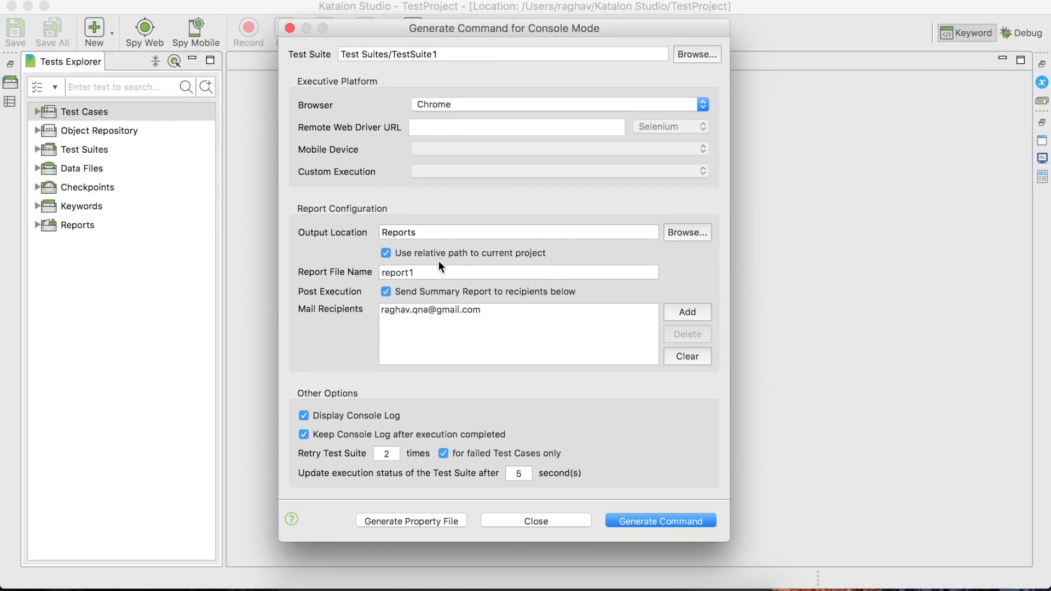
left_click(430, 309)
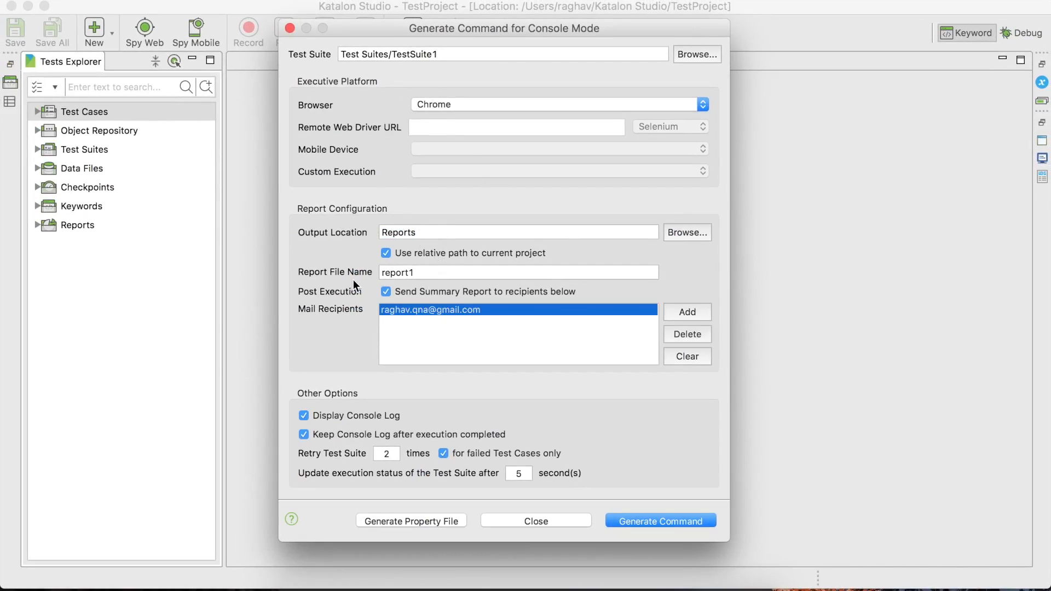
left_click(303, 415)
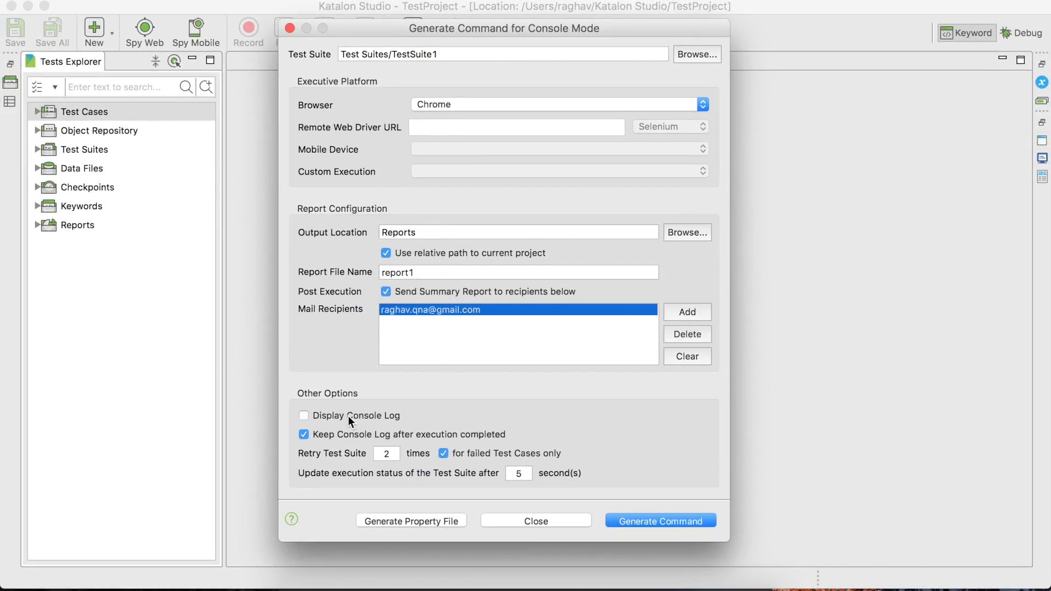
left_click(303, 416)
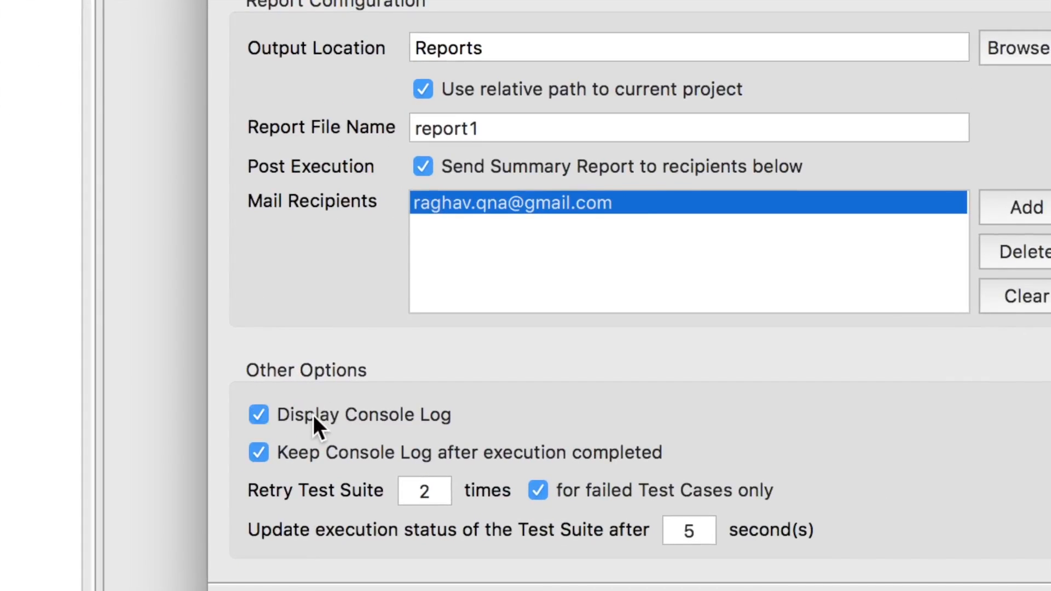
mouse_move(380, 477)
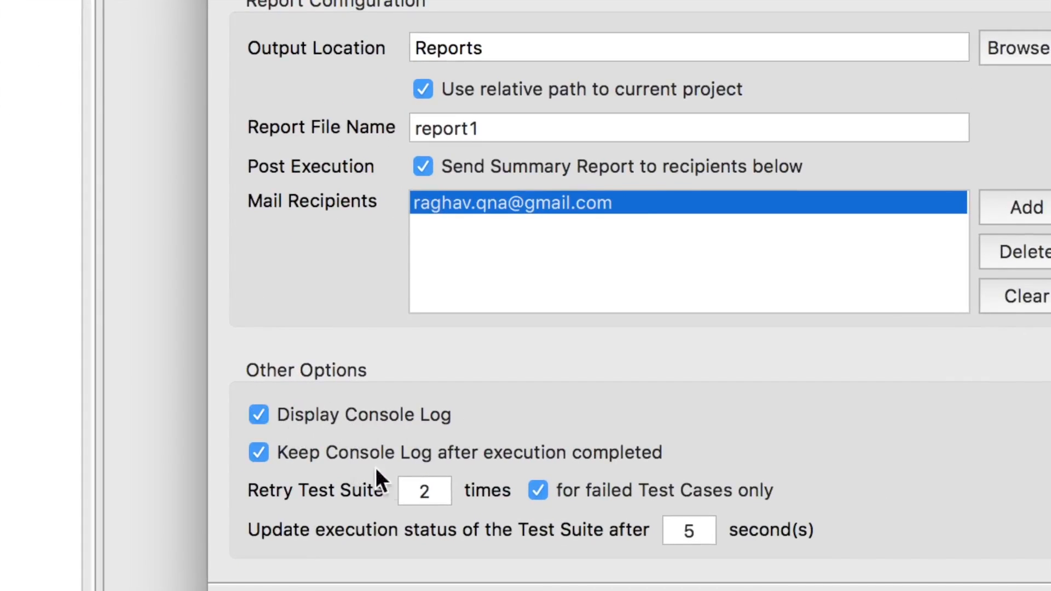
mouse_move(597, 506)
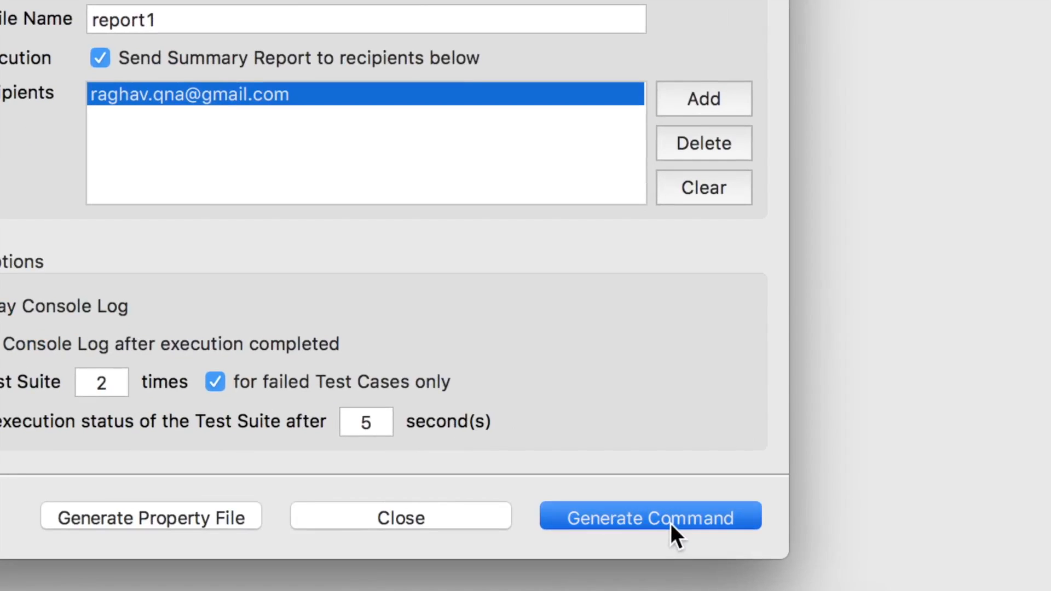
Generate the console-mode command line for TestSuite1 on Chrome
left_click(649, 516)
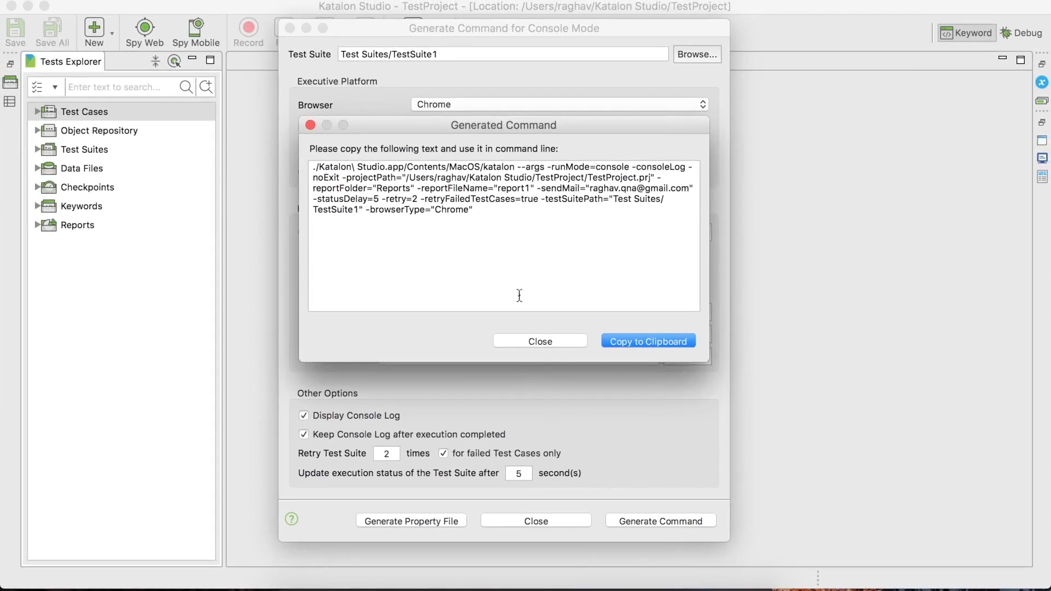
mouse_move(491, 212)
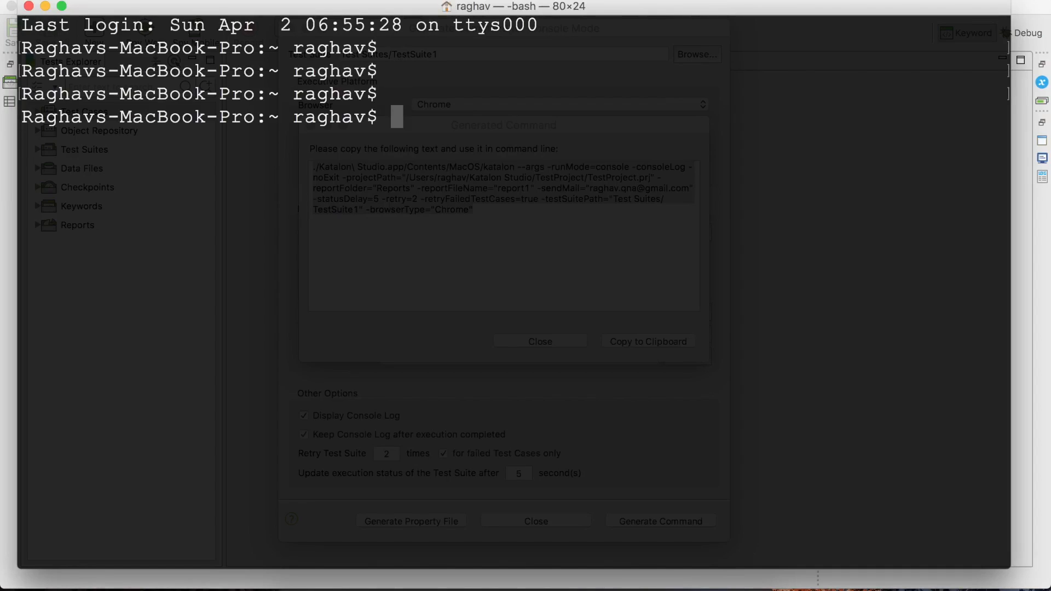
Change directory to /Applications and run the generated katalon command for TestSuite1
type("cd")
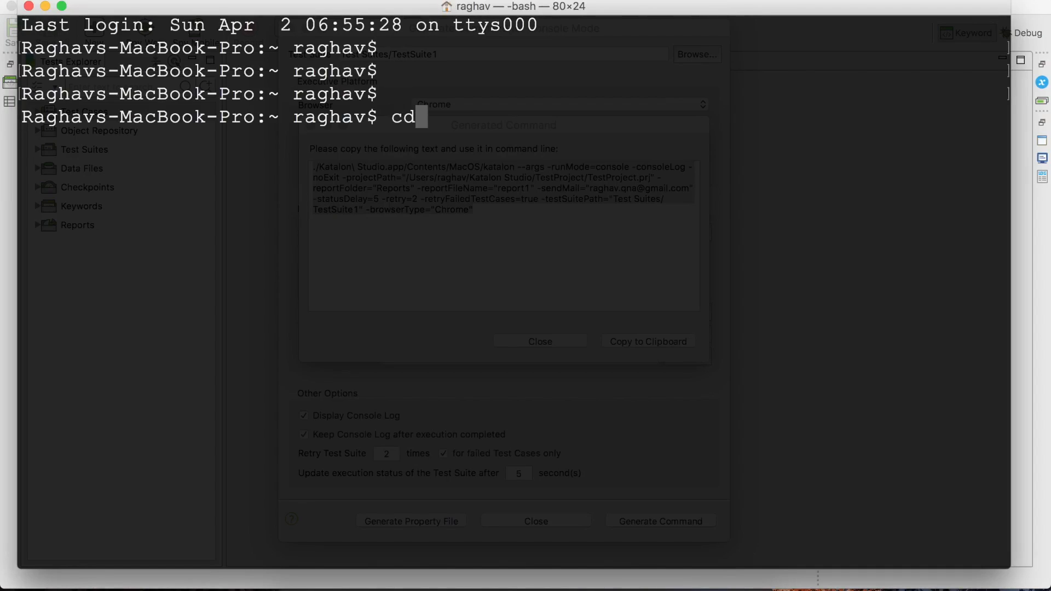
type("/A")
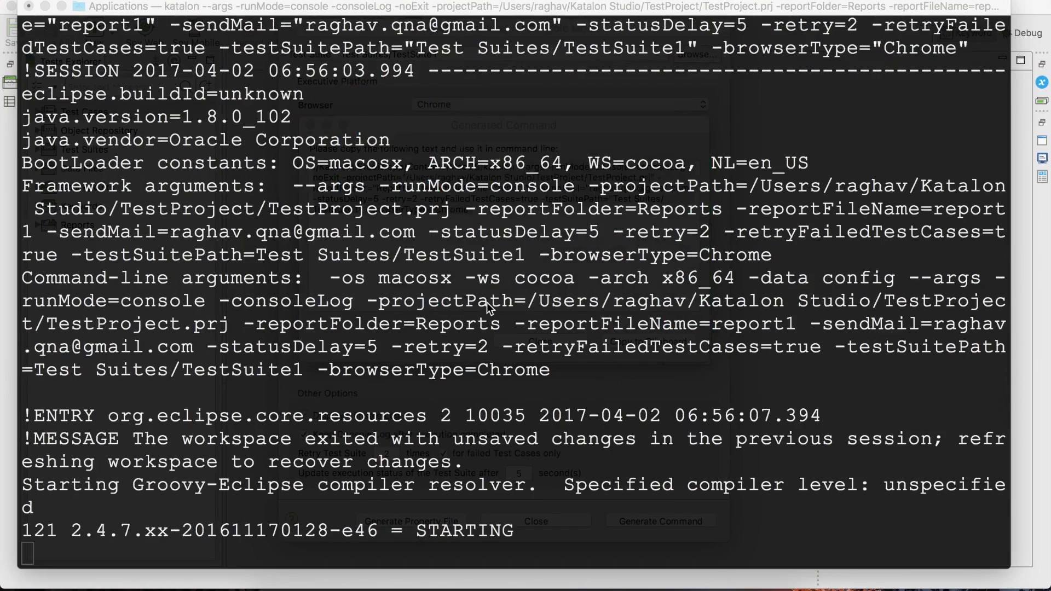
scroll("down", 3)
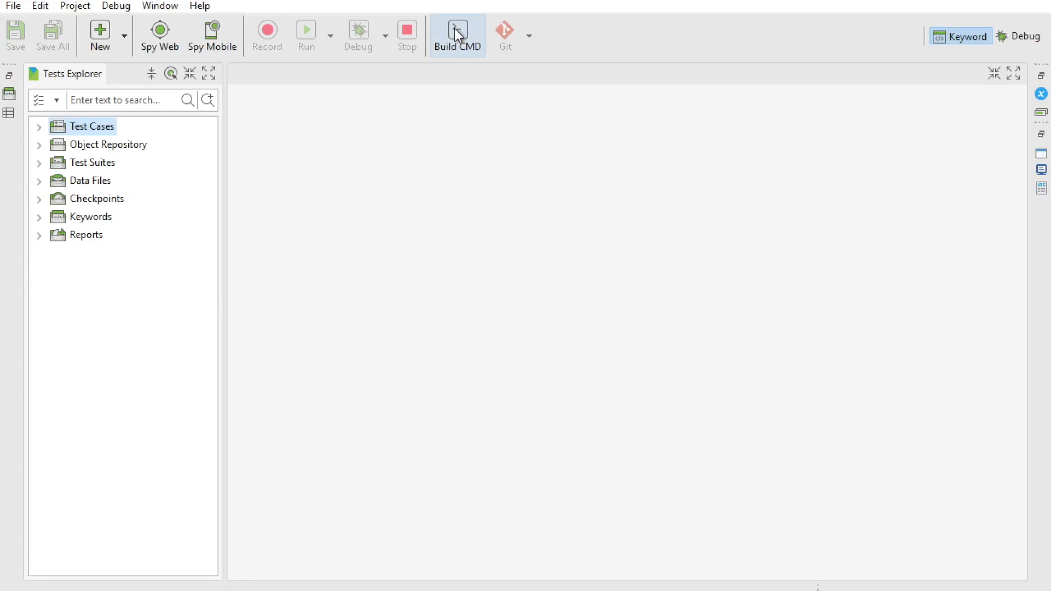
Configure a Windows console-mode run of the suite on Chrome with the console log shown
left_click(458, 35)
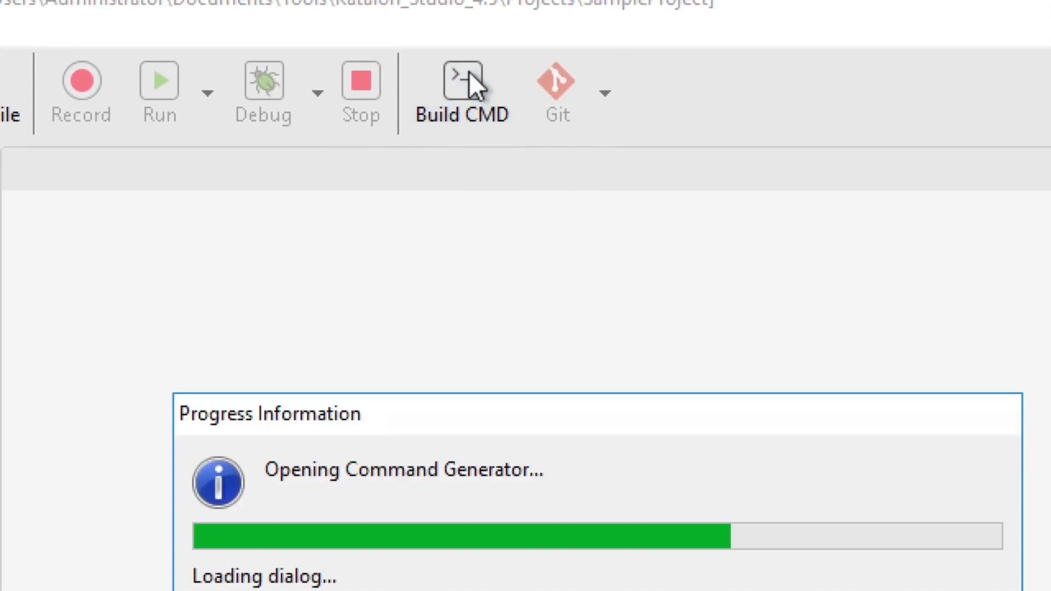
left_click(463, 82)
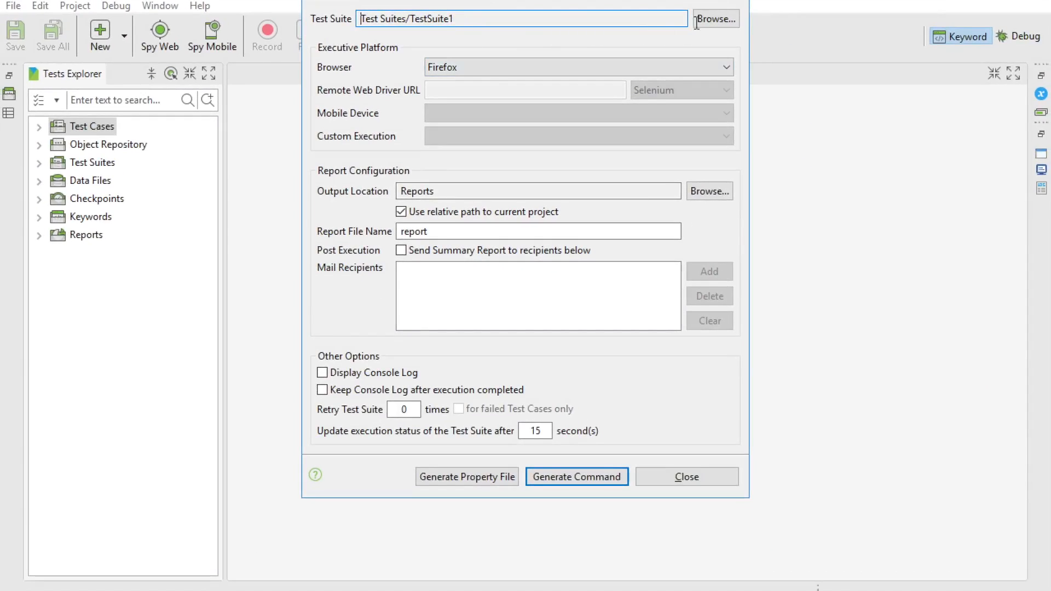
left_click(715, 19)
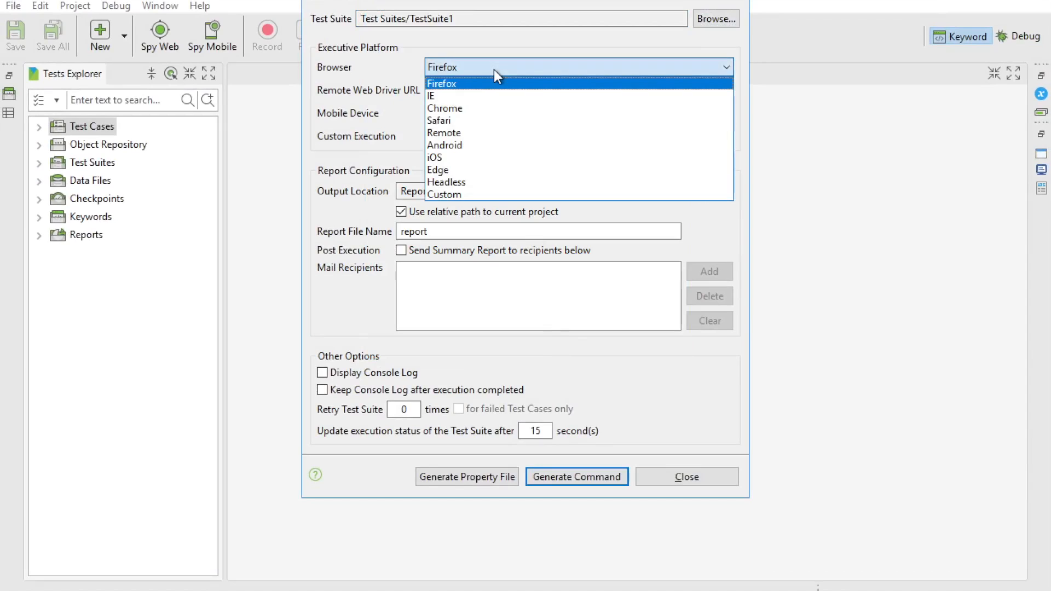
left_click(444, 109)
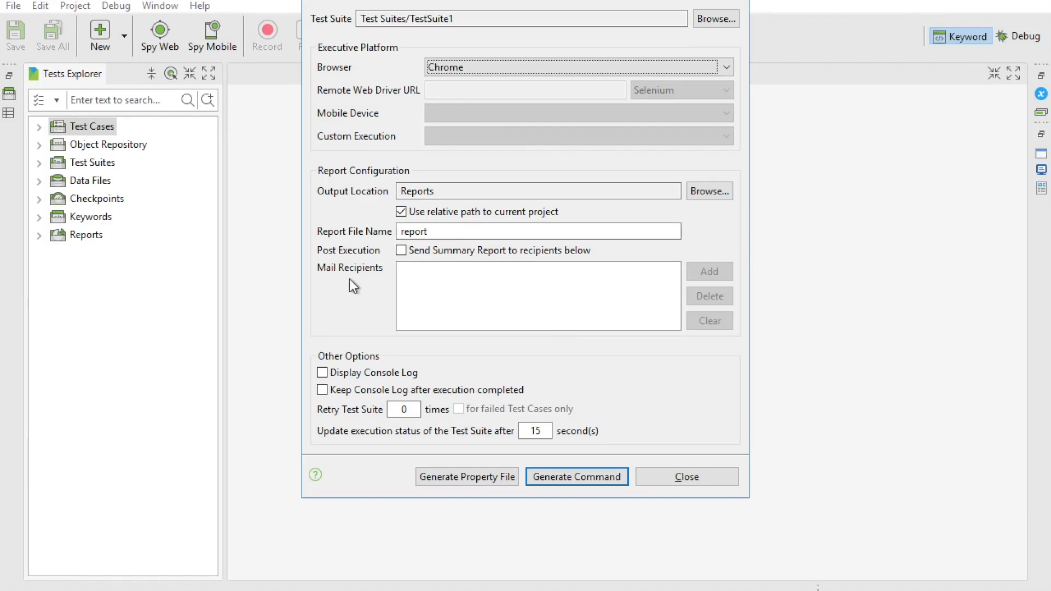
left_click(322, 372)
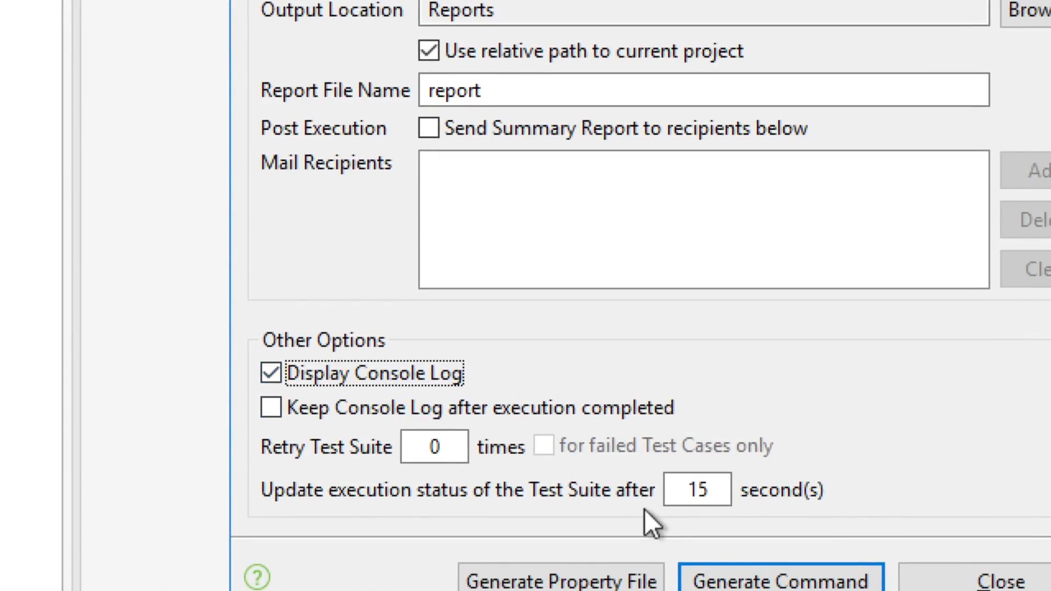
Generate the console command and copy it to the clipboard
left_click(779, 575)
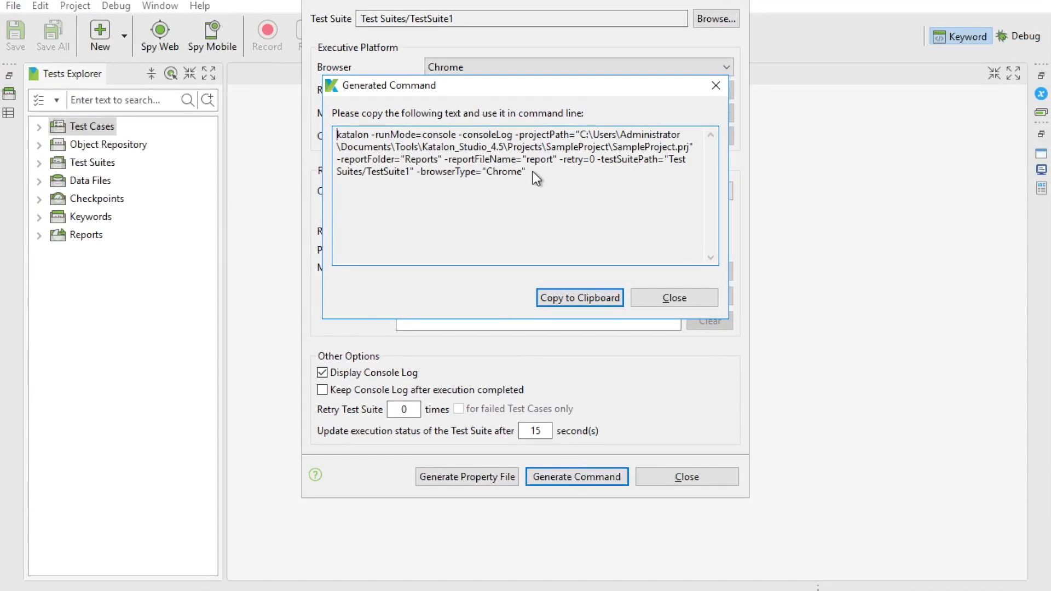
left_click(579, 298)
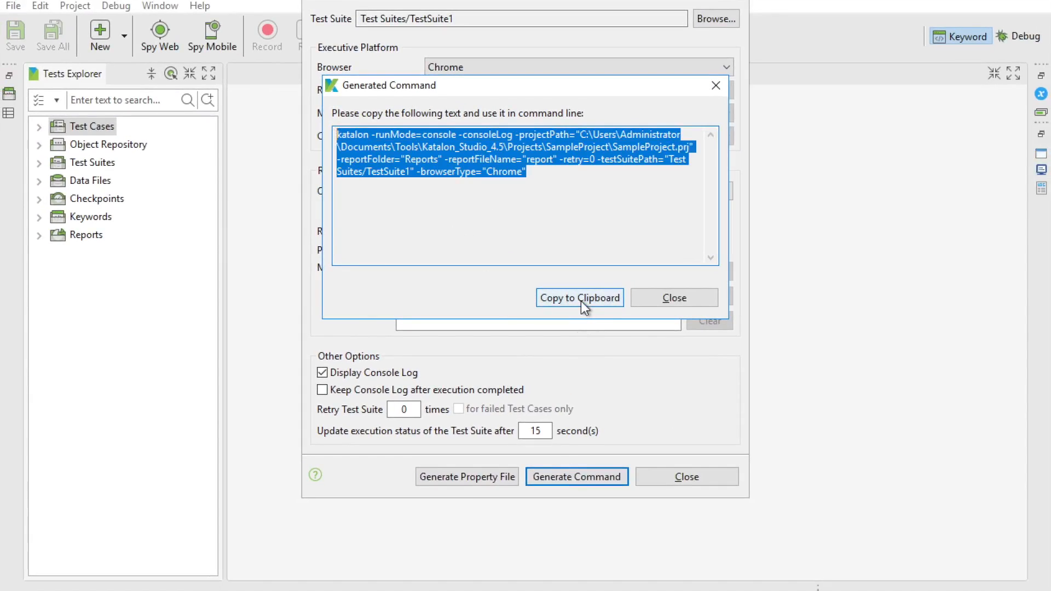
left_click(579, 298)
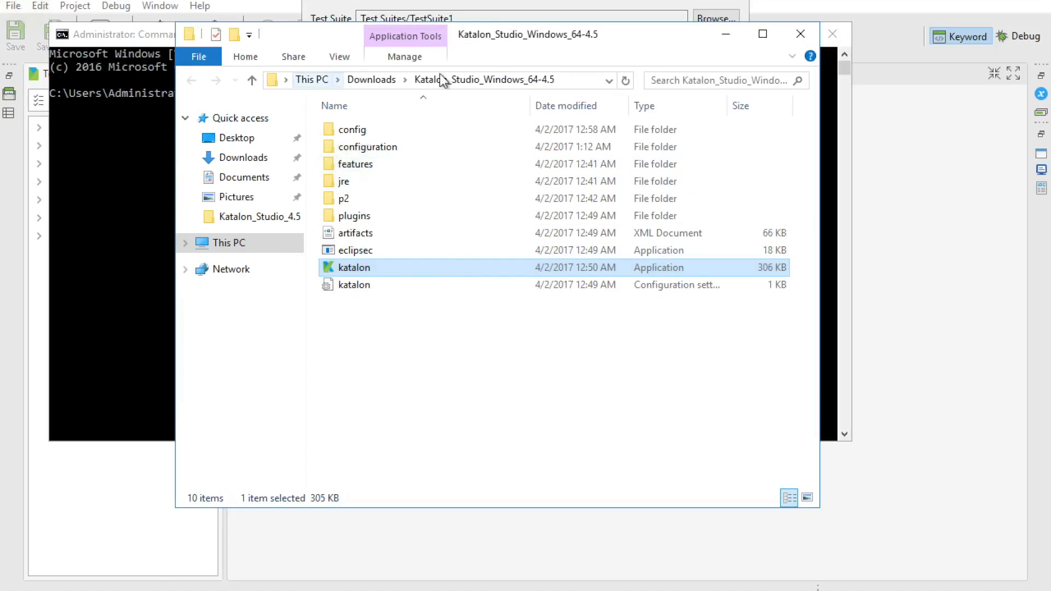
mouse_move(581, 80)
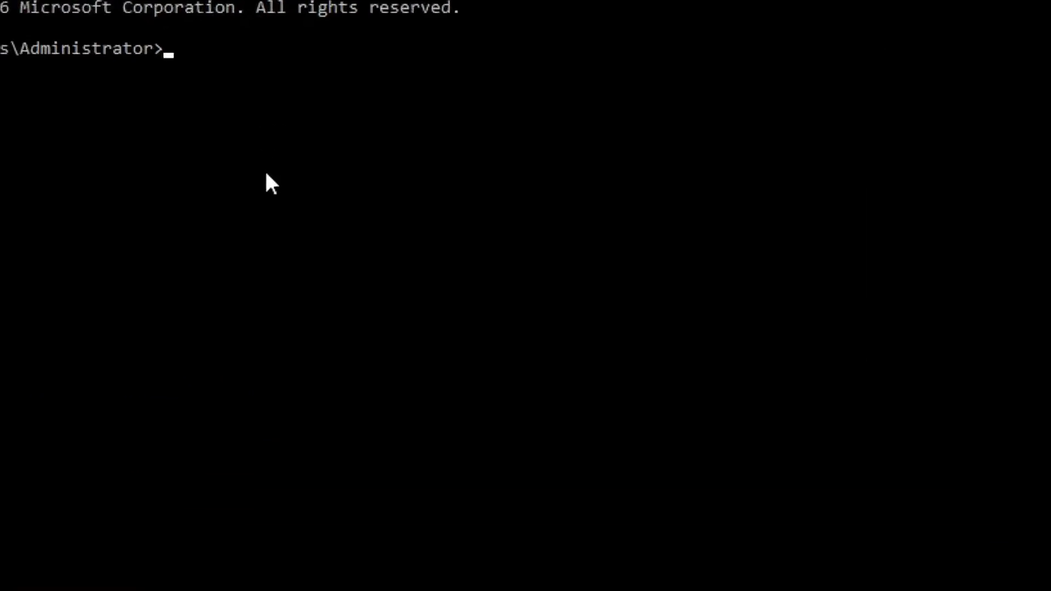
Change directory to C:\Users\Administrator\Downloads\Katalon_Studio_Windows_64-4.5 in Command Prompt
type("cd")
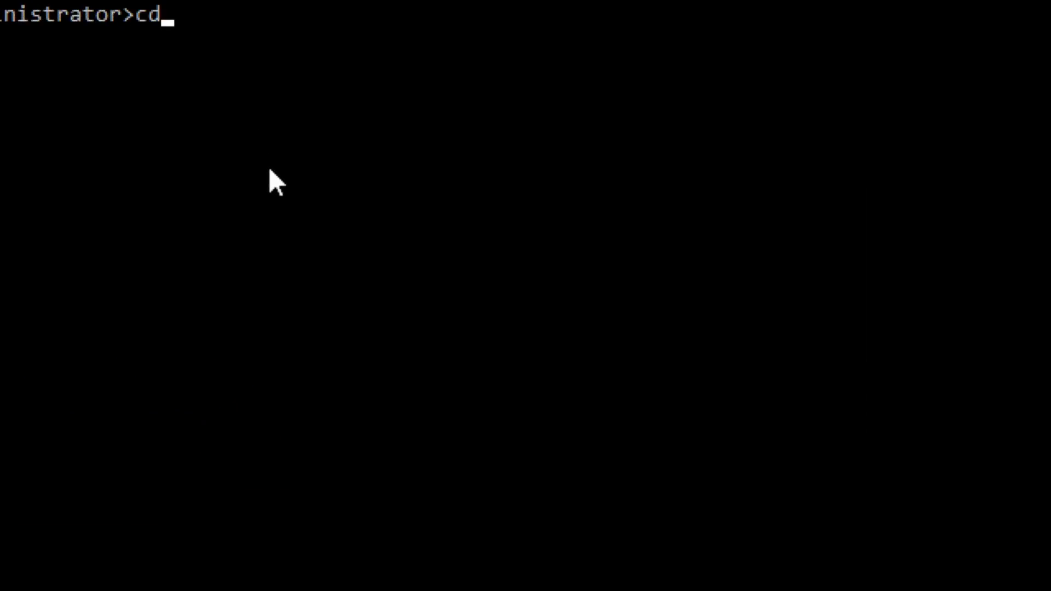
type("C:\\Users\\Administrator\\Downloads\\Katalon_Studio_Windows_64-4.5")
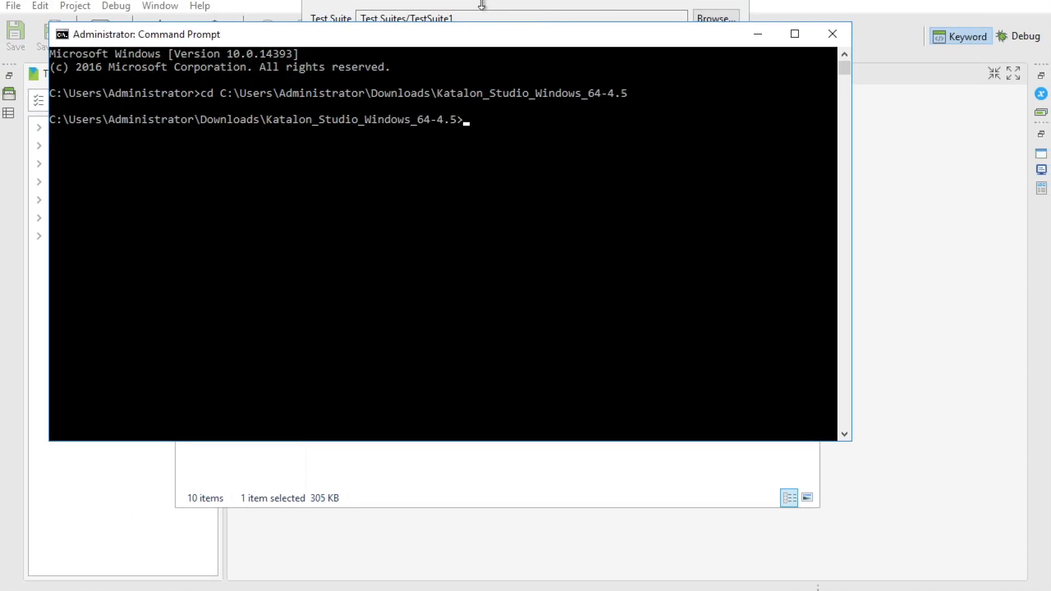
left_click(577, 477)
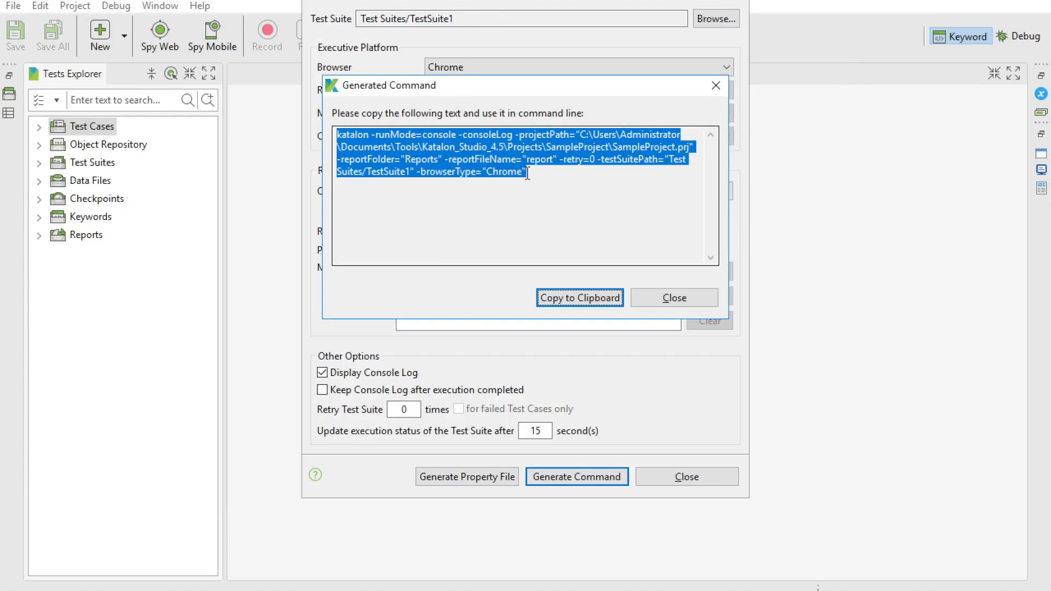
left_click(530, 172)
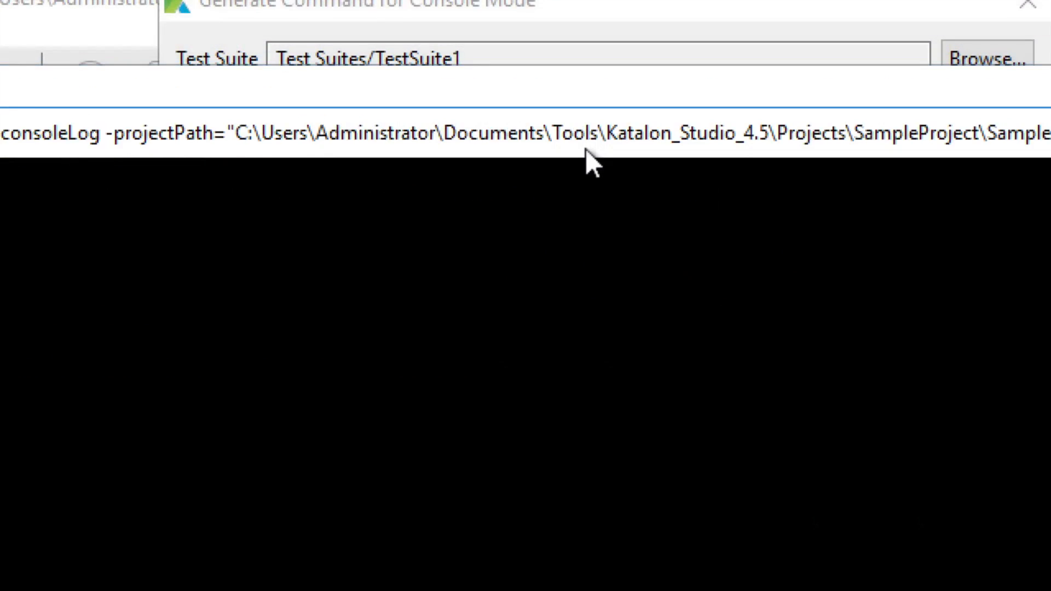
Run the pasted katalon -runMode=console command so Chrome opens lifecharger.org under test
left_click(575, 477)
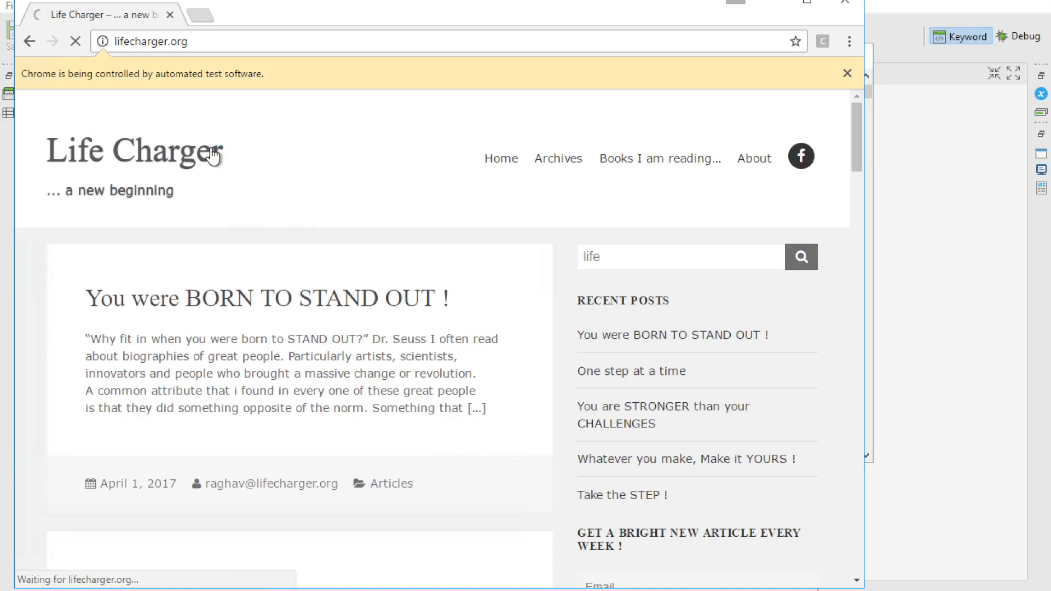
left_click(800, 256)
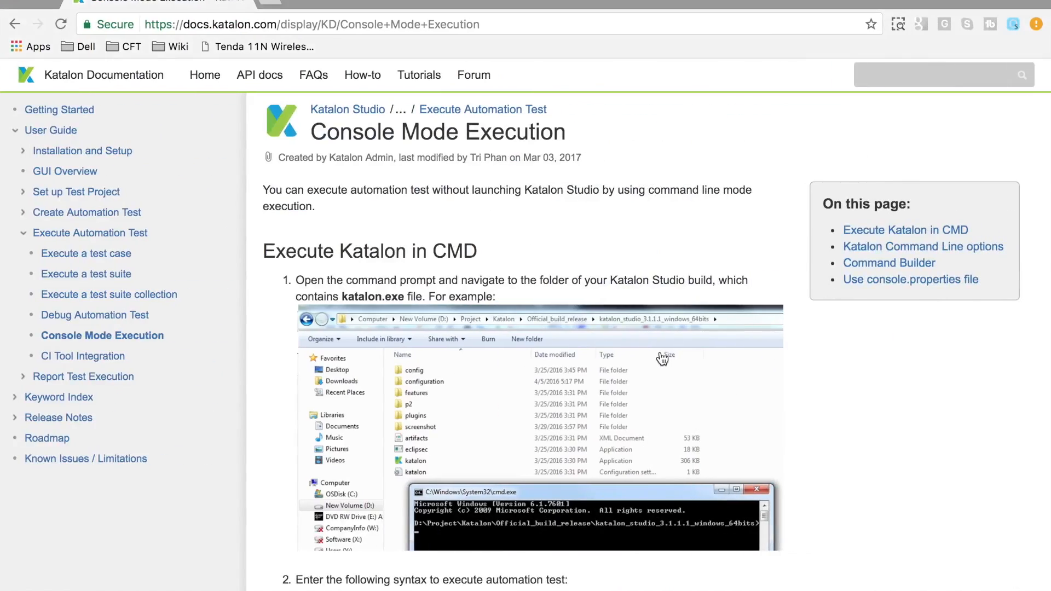
Scroll the docs to the console.properties instructions and select that section
scroll("down", 3)
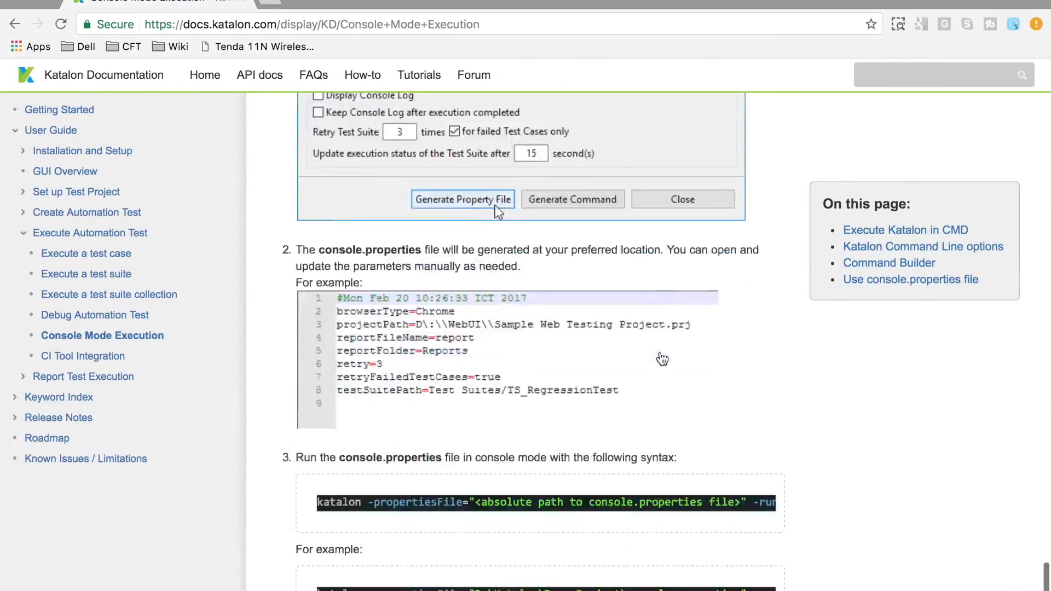
scroll("down", 3)
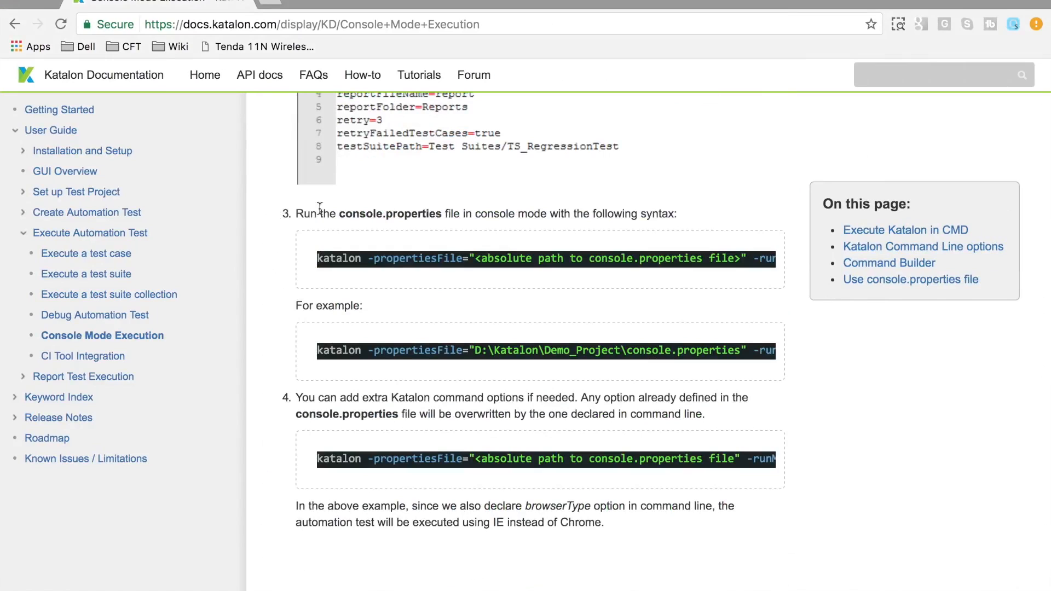
left_click_drag(318, 214, 462, 506)
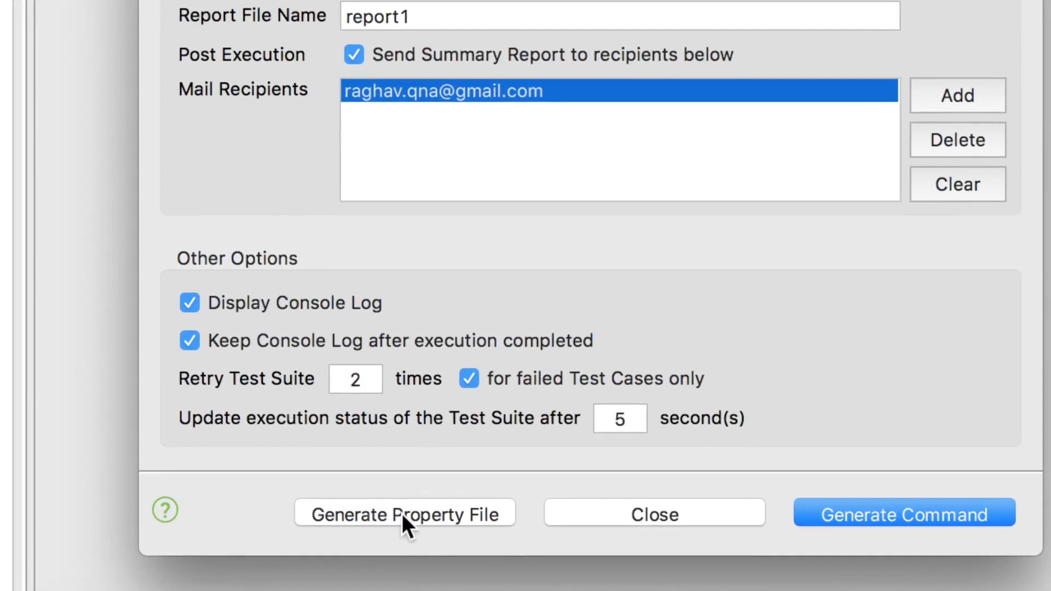
Generate a property file named console and save it in the TestProject folder
left_click(405, 514)
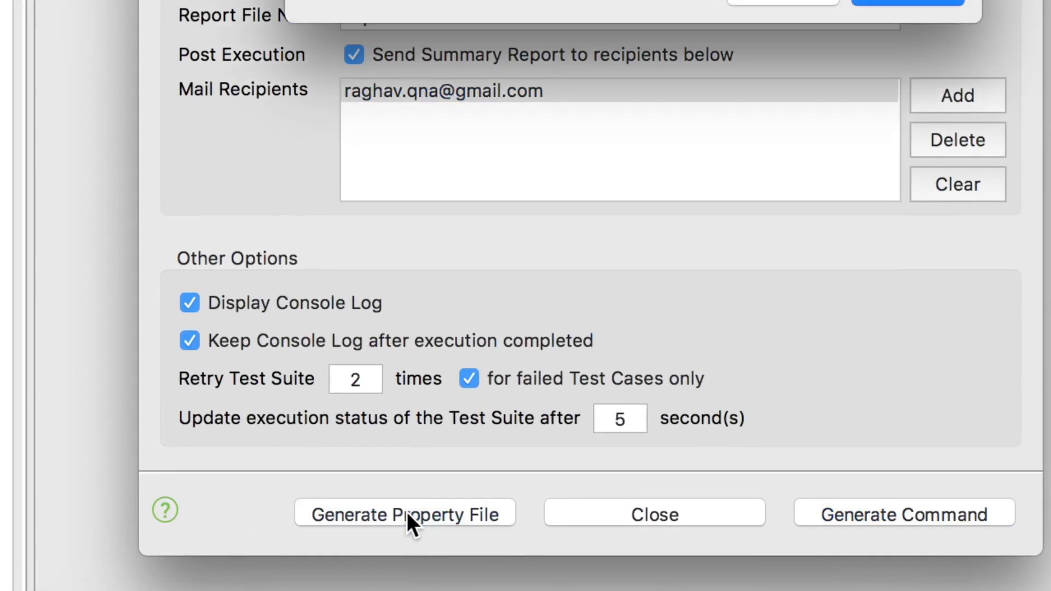
left_click(405, 515)
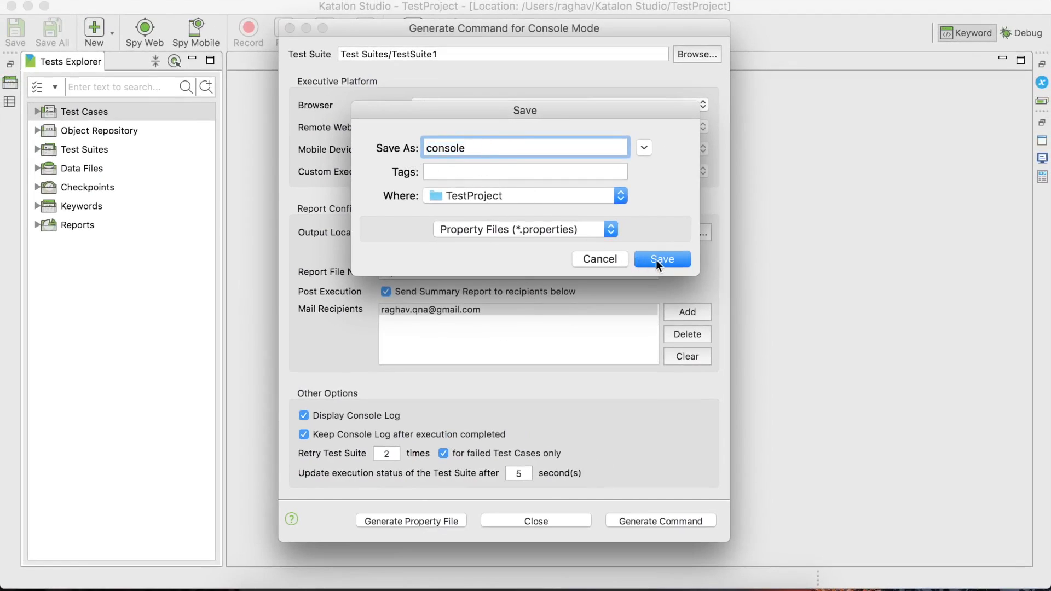
left_click(661, 259)
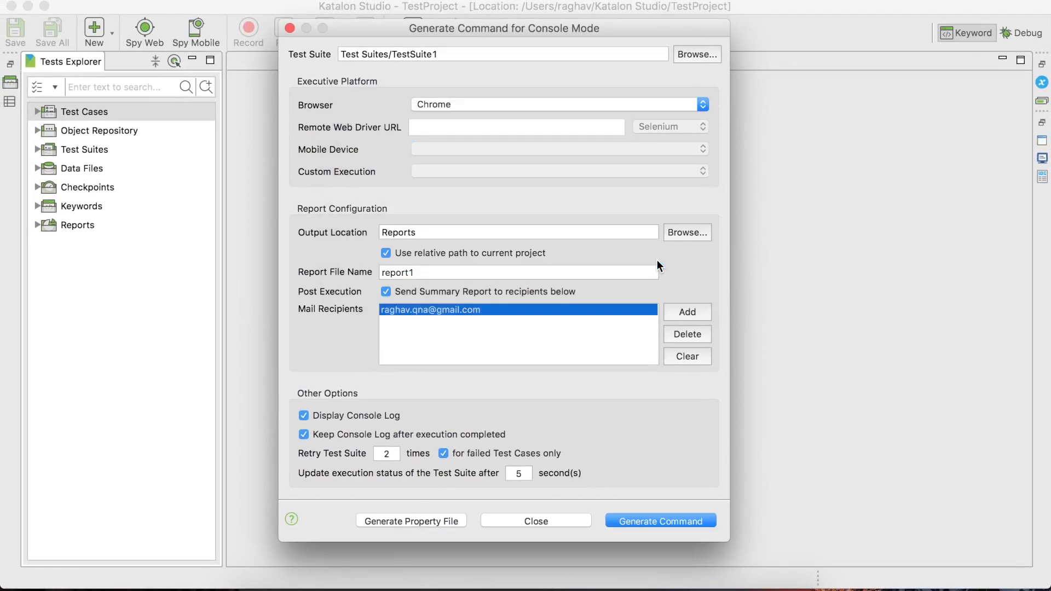